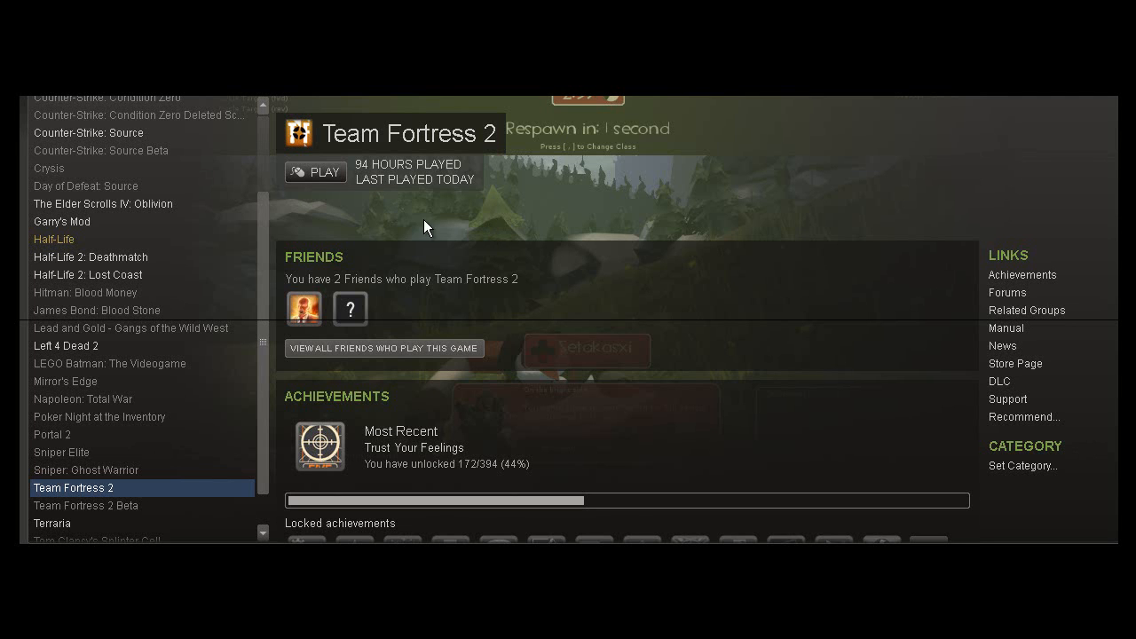
mouse_move(220, 331)
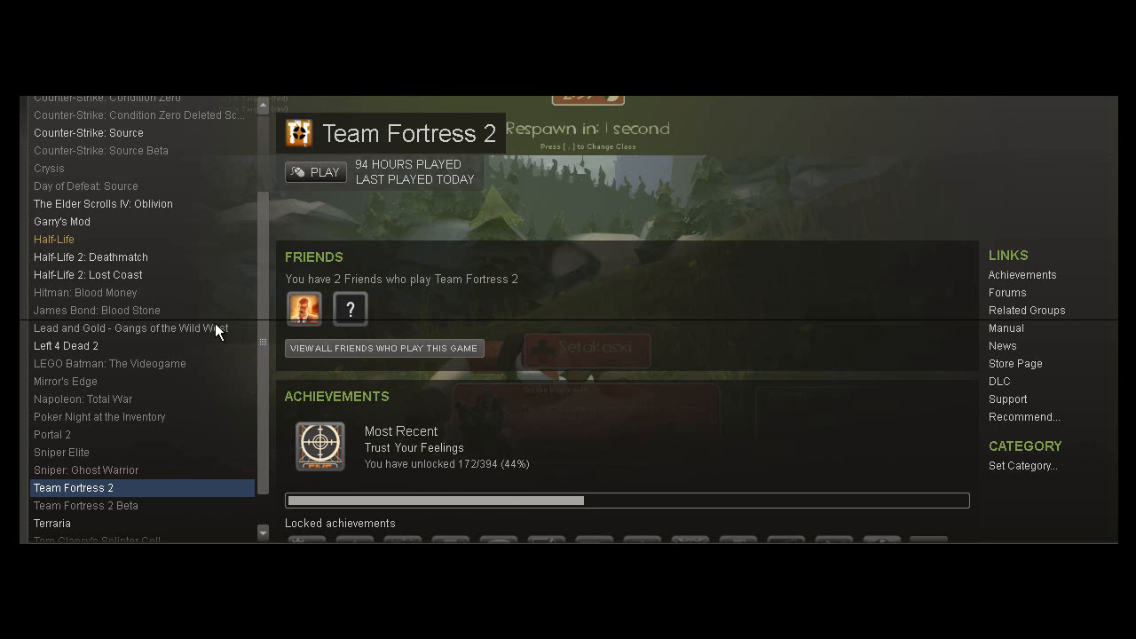
mouse_move(220, 323)
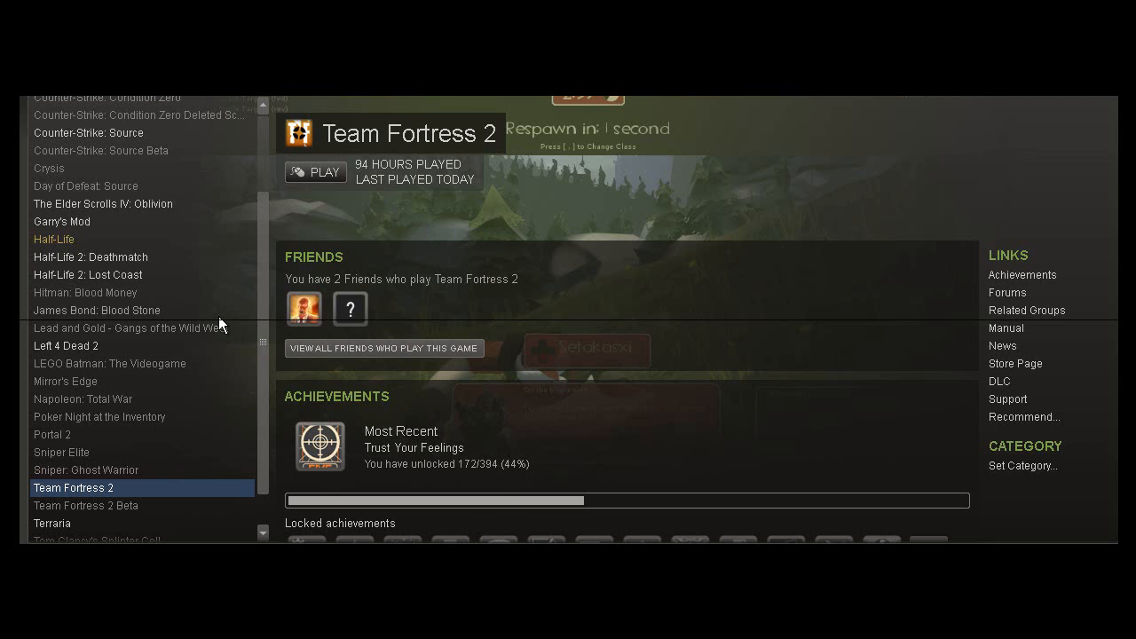
mouse_move(181, 326)
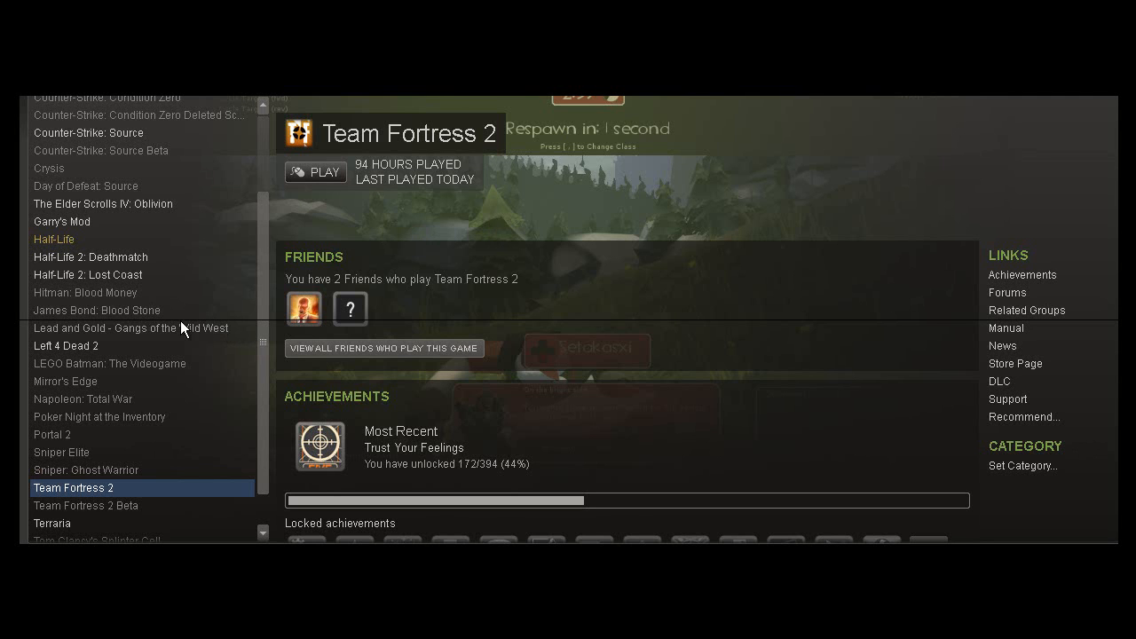
Bring up the Steam Properties dialog for Team Fortress 2 from the library list
right_click(73, 486)
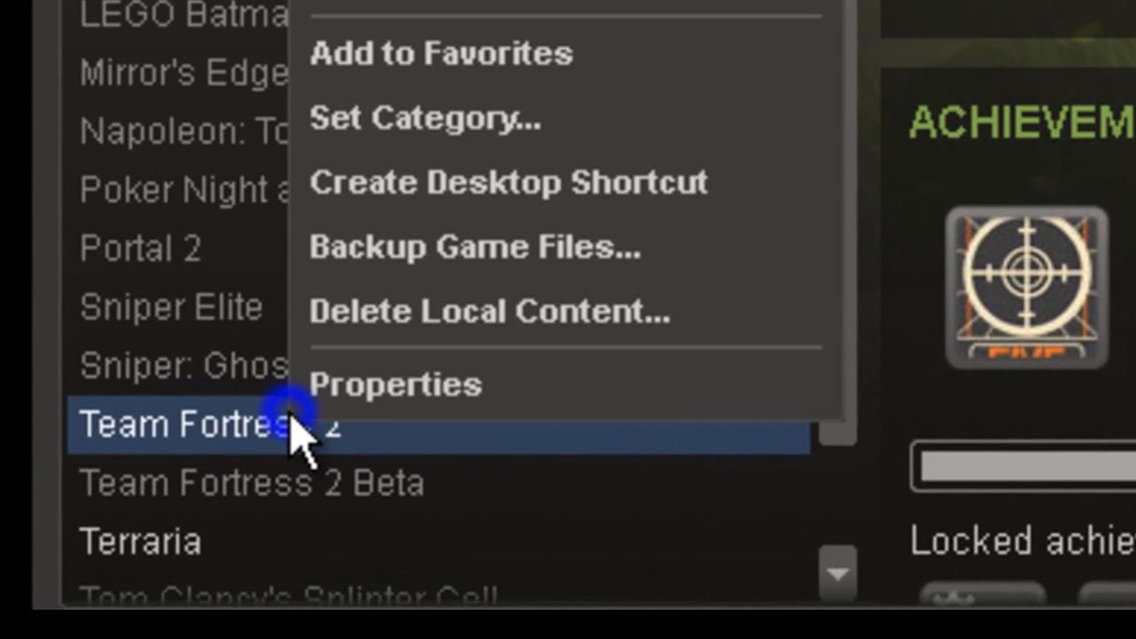
left_click(394, 384)
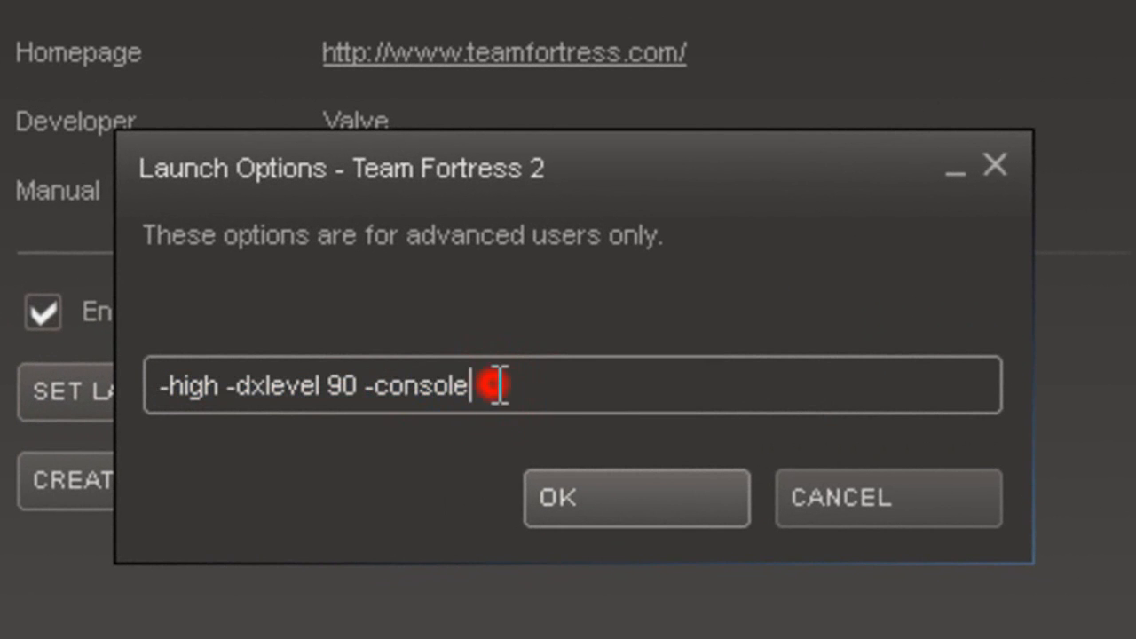
Replace the -dxlevel value 90 in the launch options with 8
left_click_drag(480, 386, 174, 386)
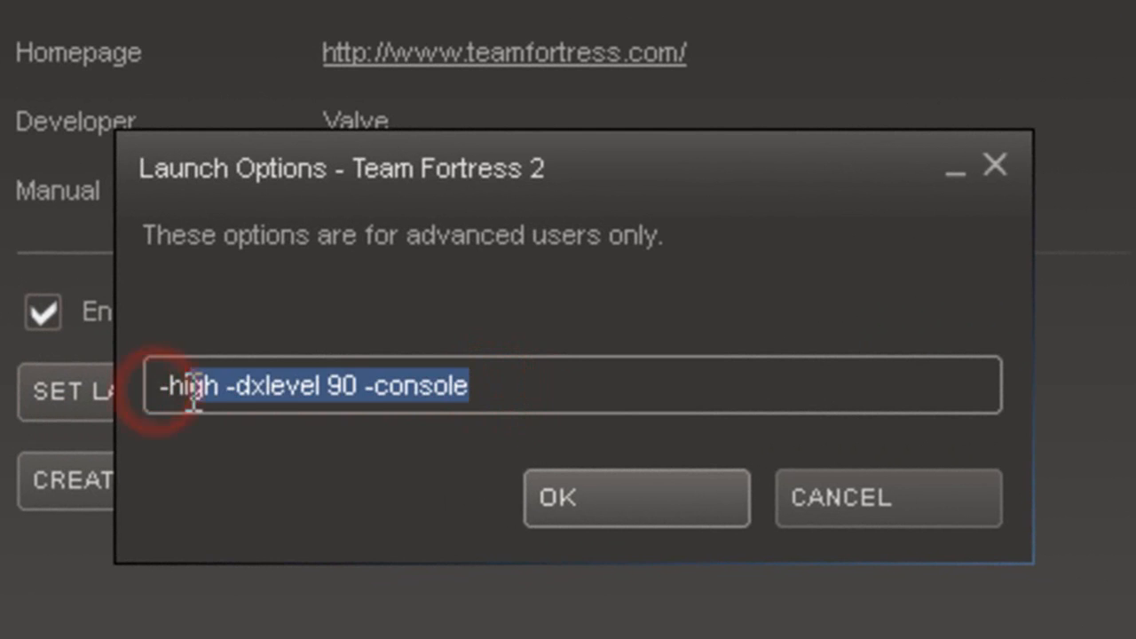
left_click(227, 386)
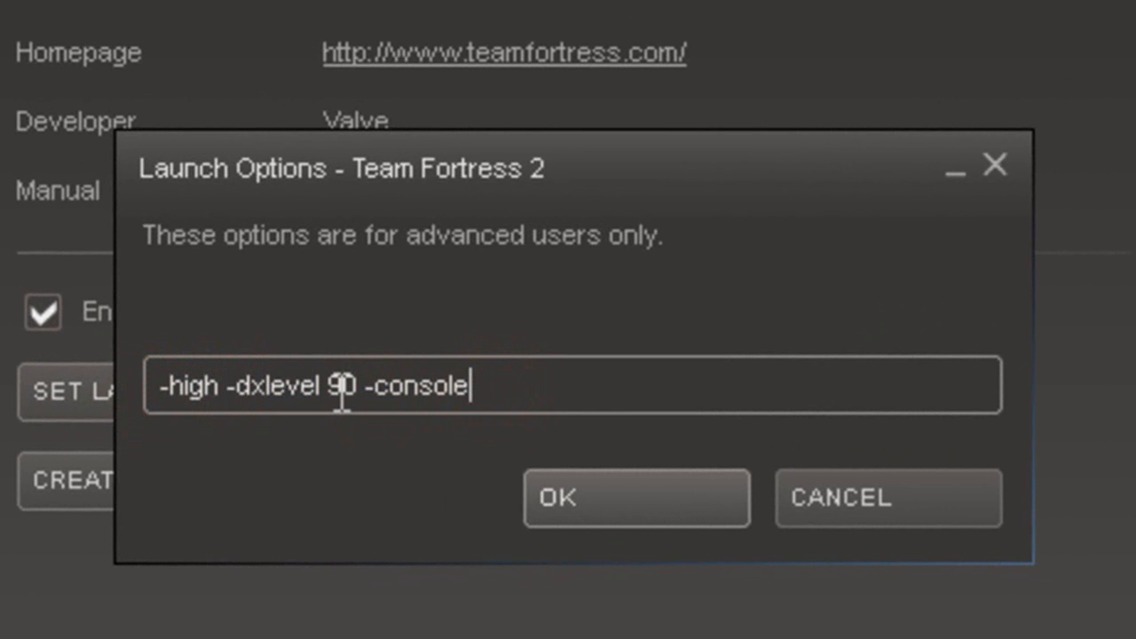
double_click(341, 385)
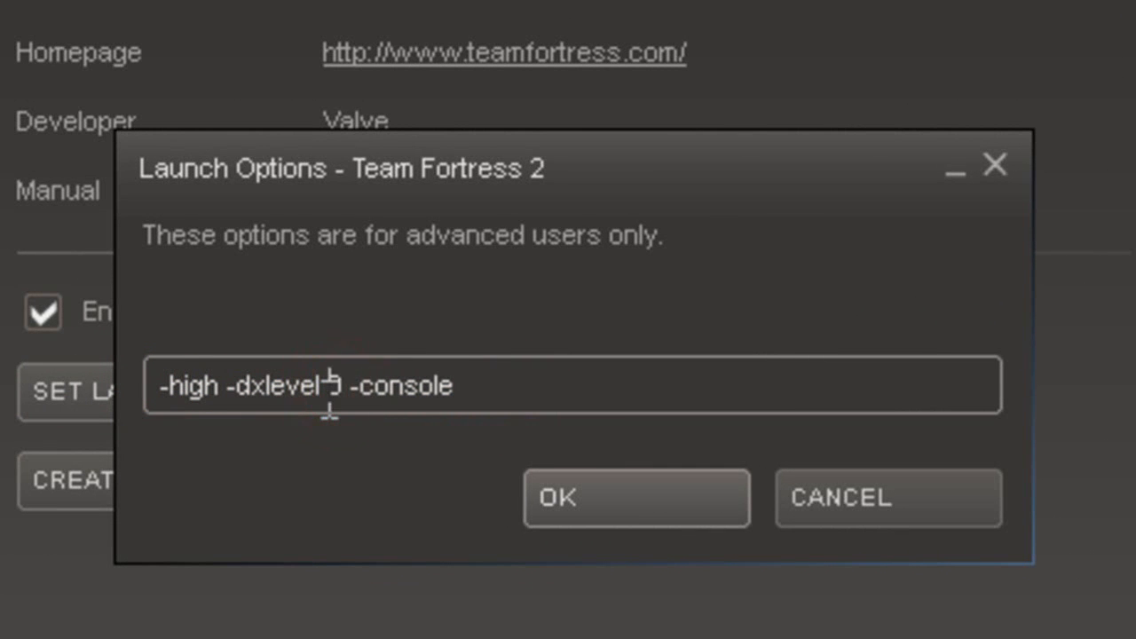
type("8")
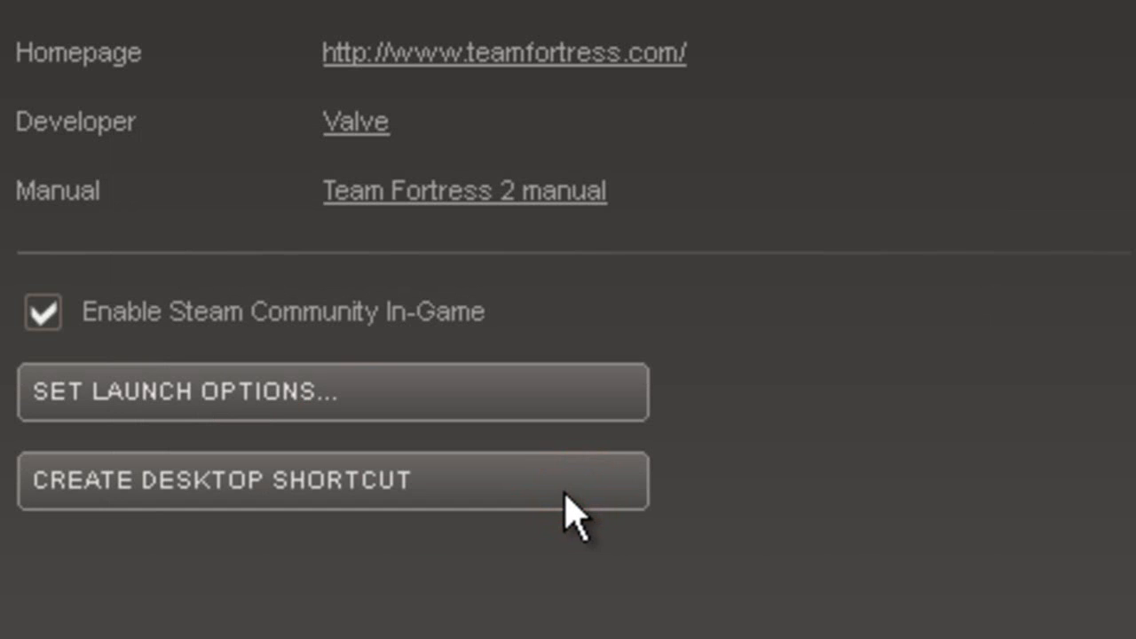
mouse_move(559, 506)
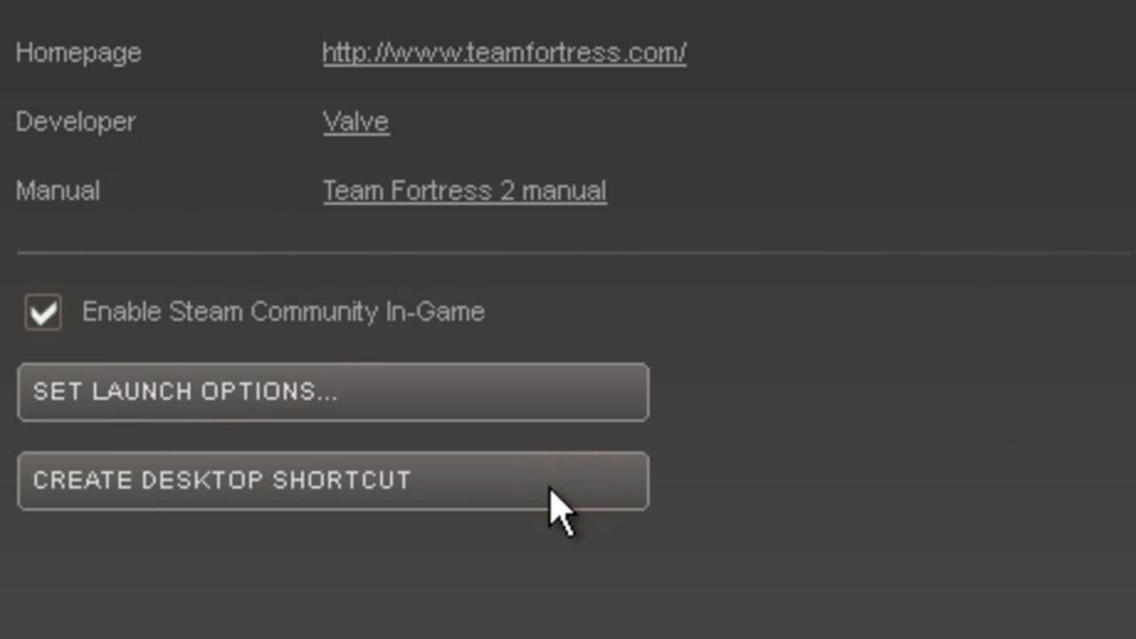
mouse_move(577, 470)
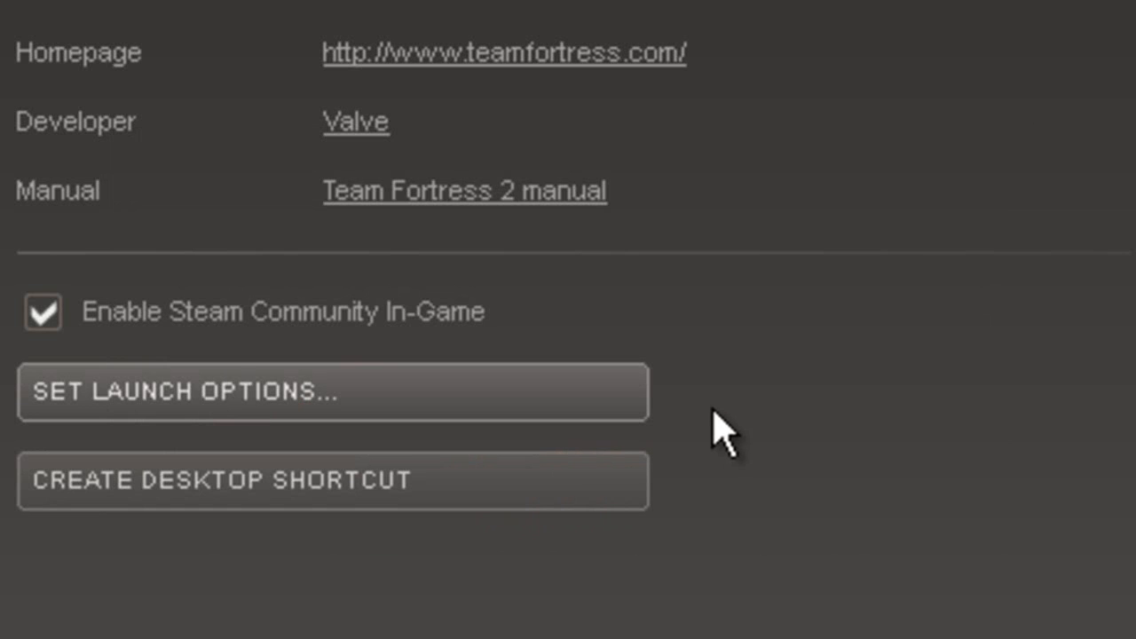
mouse_move(736, 395)
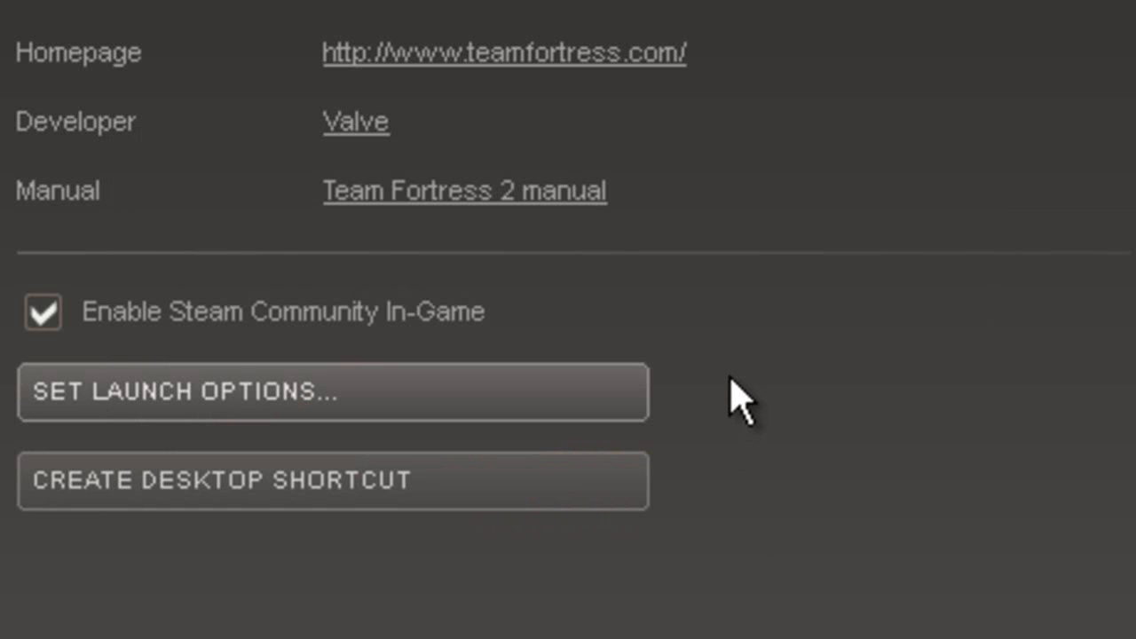
mouse_move(742, 382)
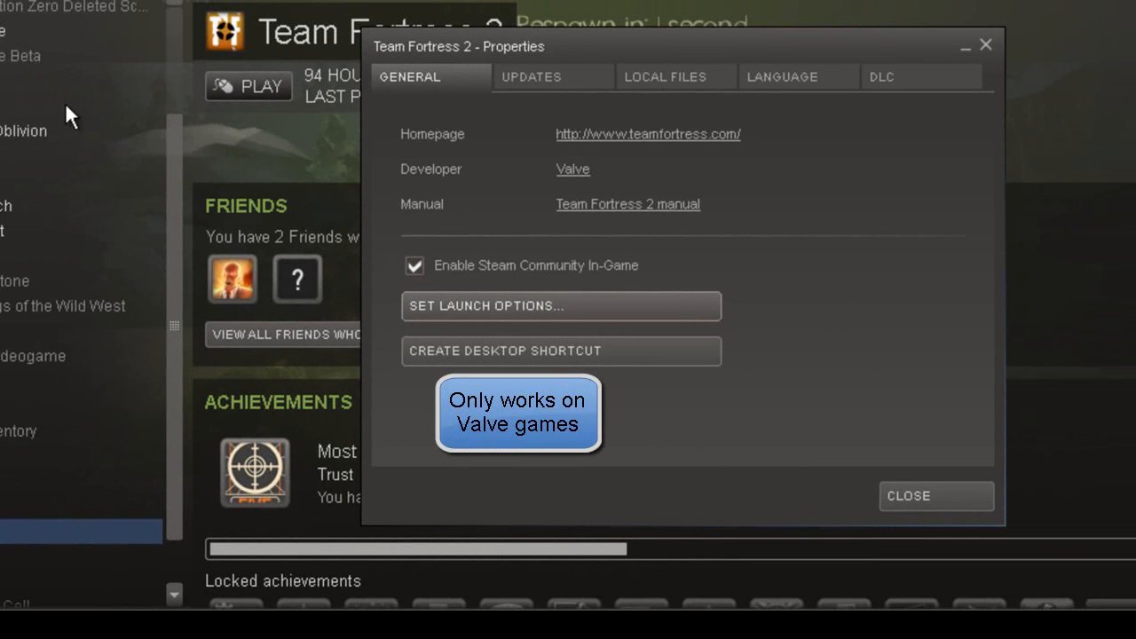
mouse_move(233, 78)
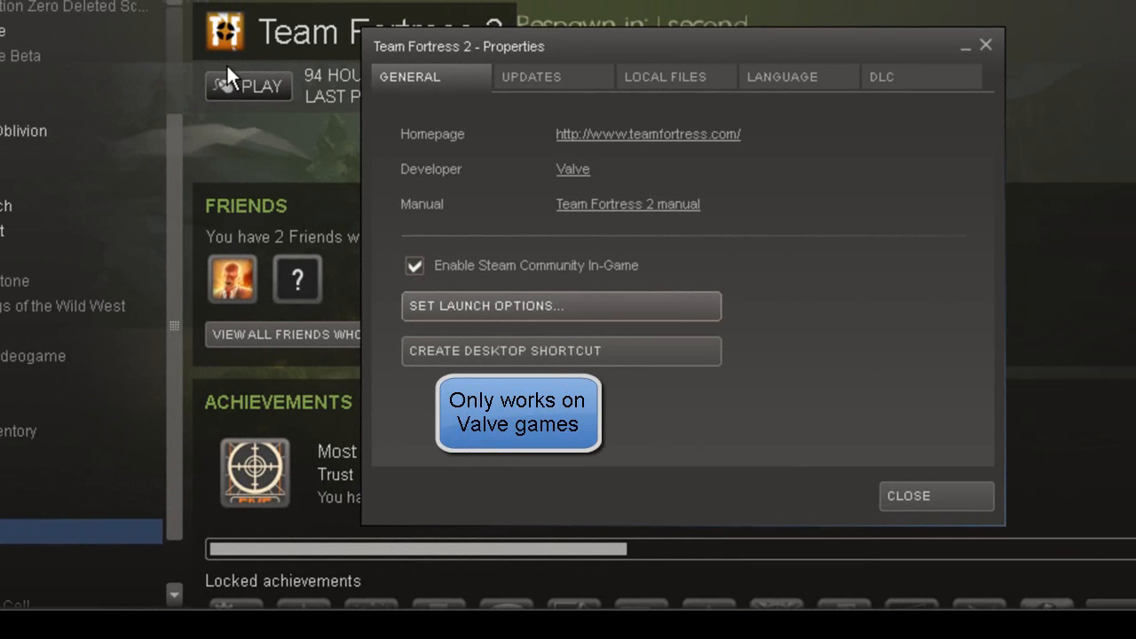
mouse_move(197, 64)
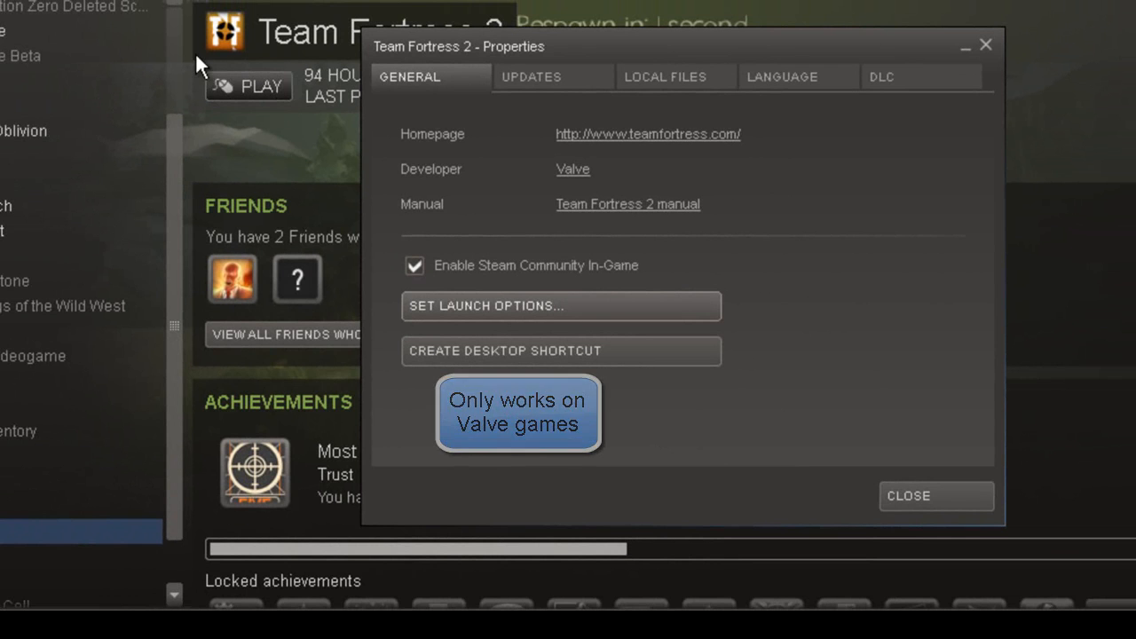